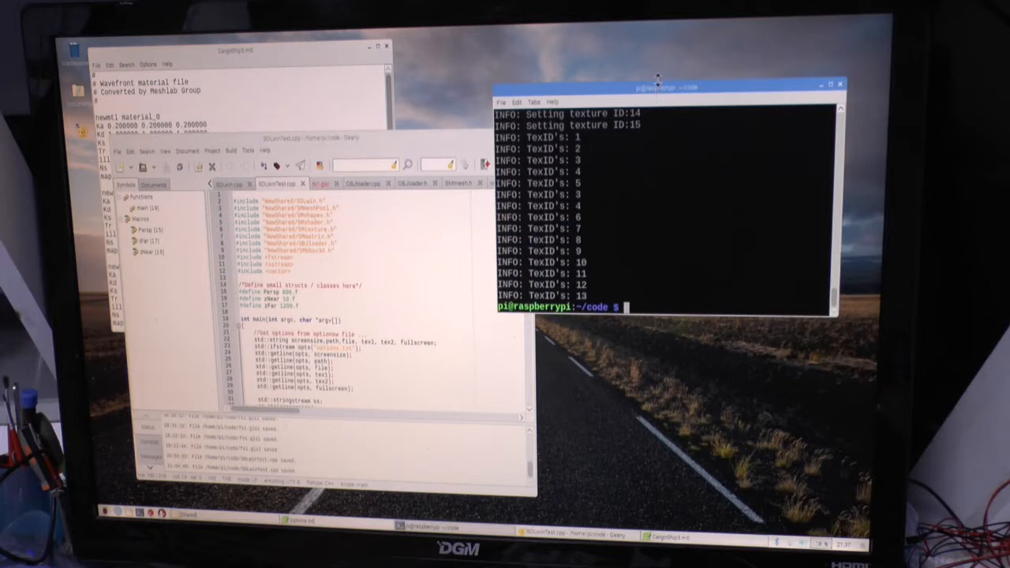
pyautogui.moveTo(415, 138)
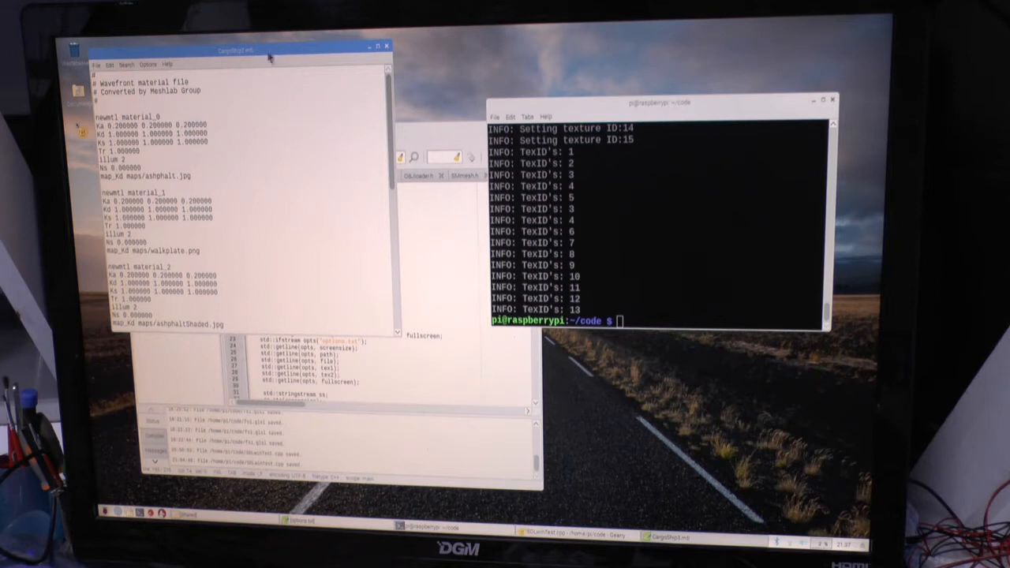
pyautogui.moveTo(271, 52)
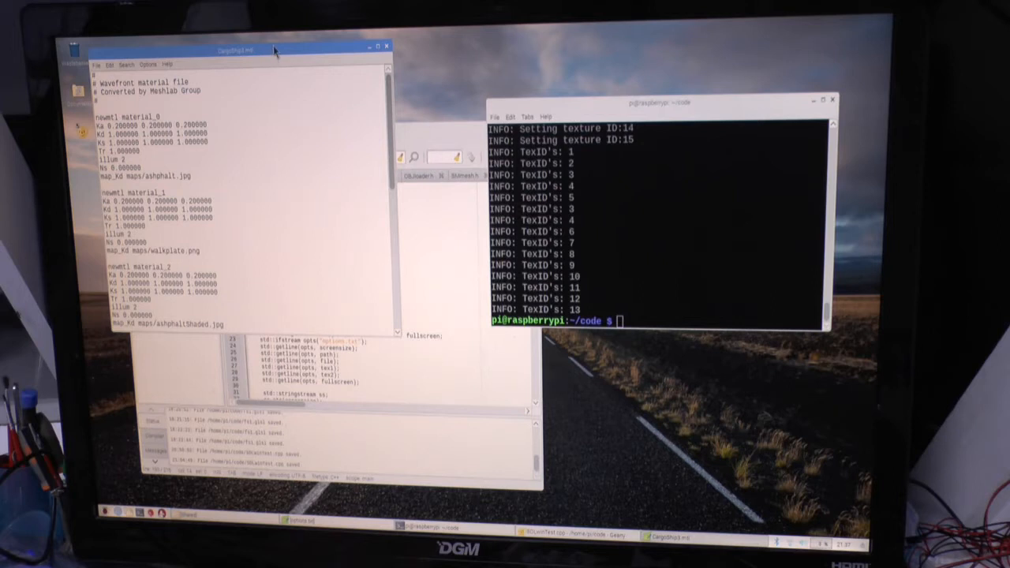
pyautogui.moveTo(588, 109)
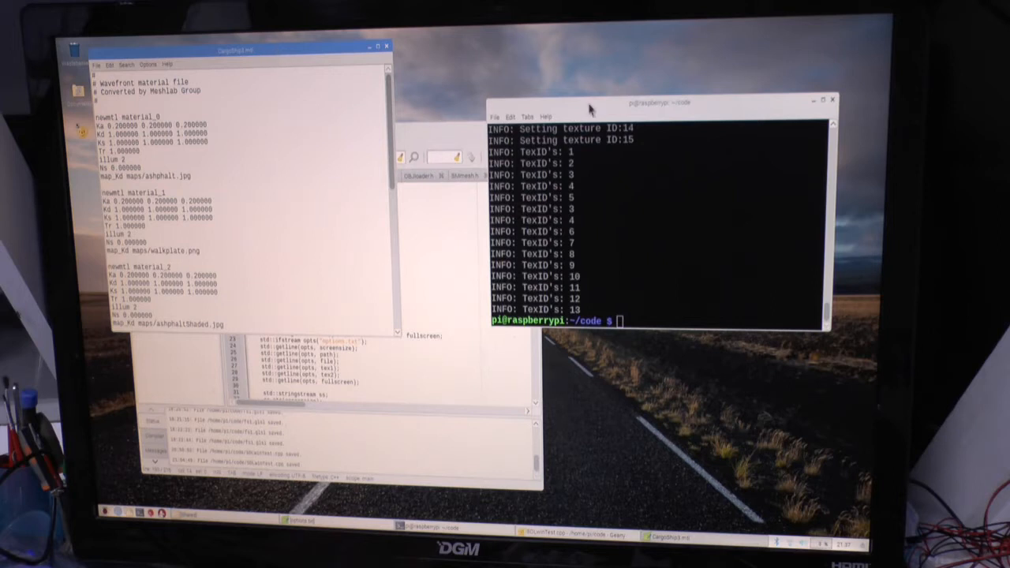
pyautogui.moveTo(590, 109)
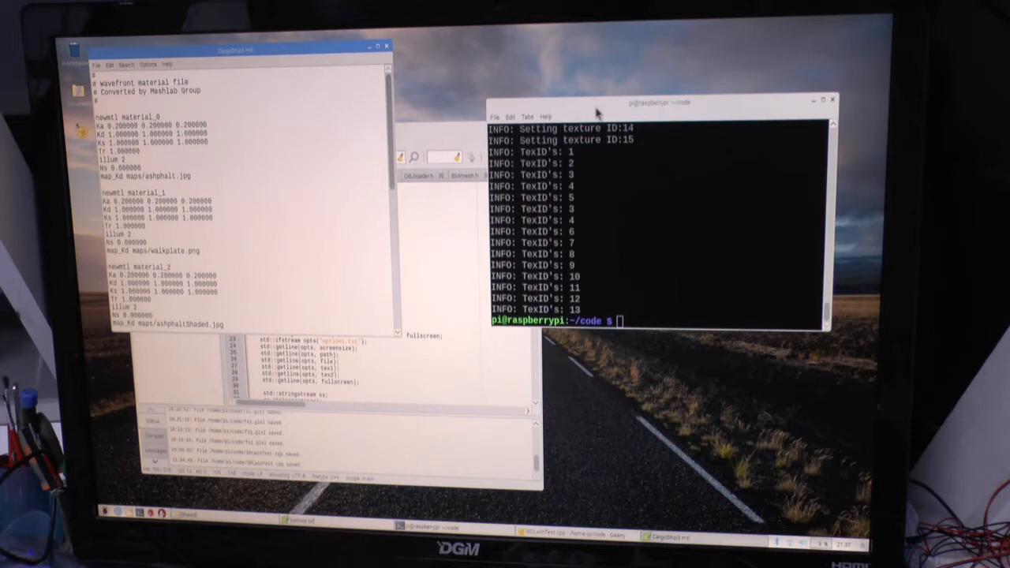